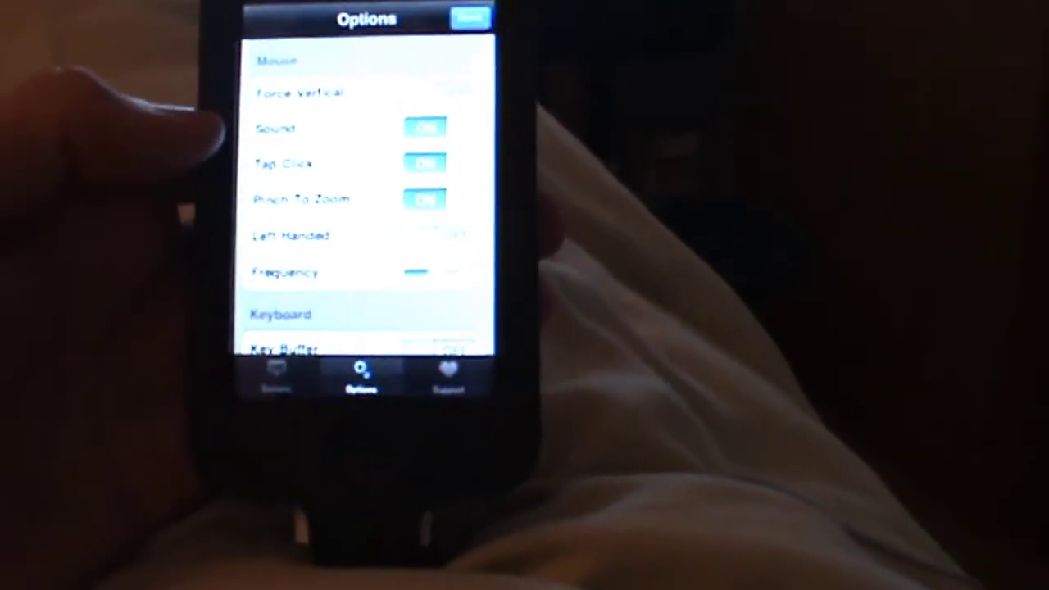
scroll("down", 3)
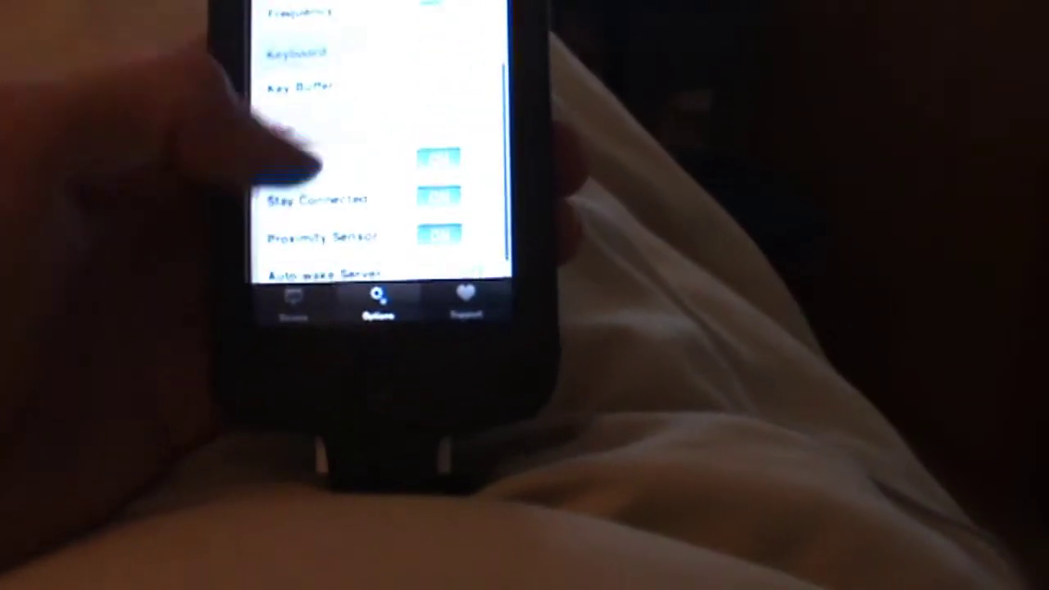